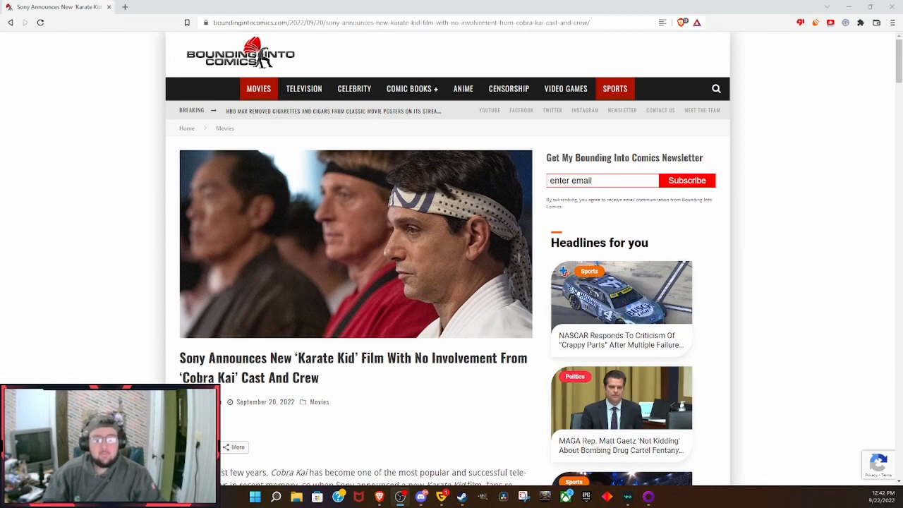
{"action": "scroll", "scroll_direction": "down", "scroll_amount": 3}
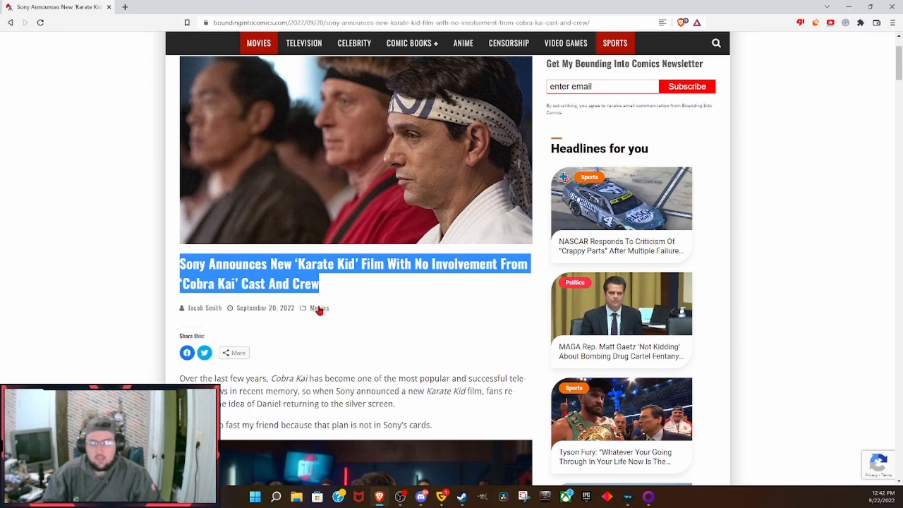
{"action": "mouse_move", "coordinate": [319, 309]}
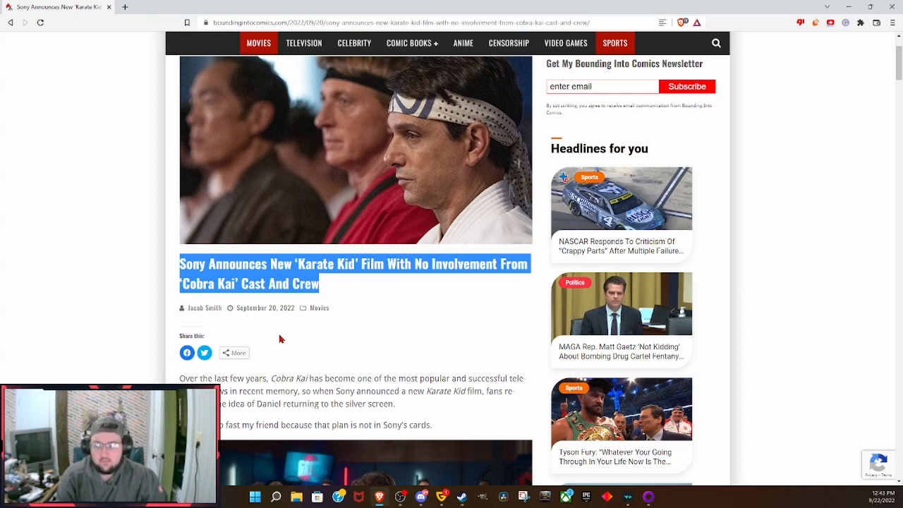
{"action": "scroll", "scroll_direction": "down", "scroll_amount": 3}
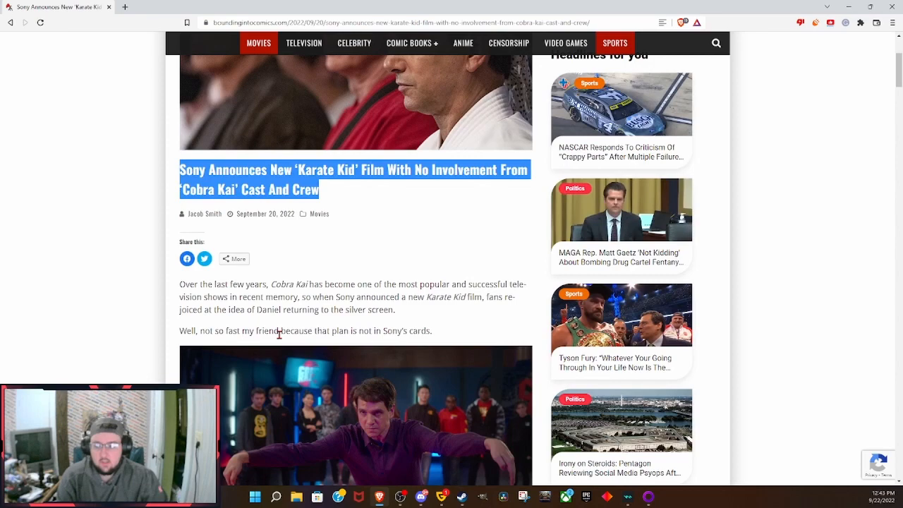
{"action": "mouse_move", "coordinate": [274, 340]}
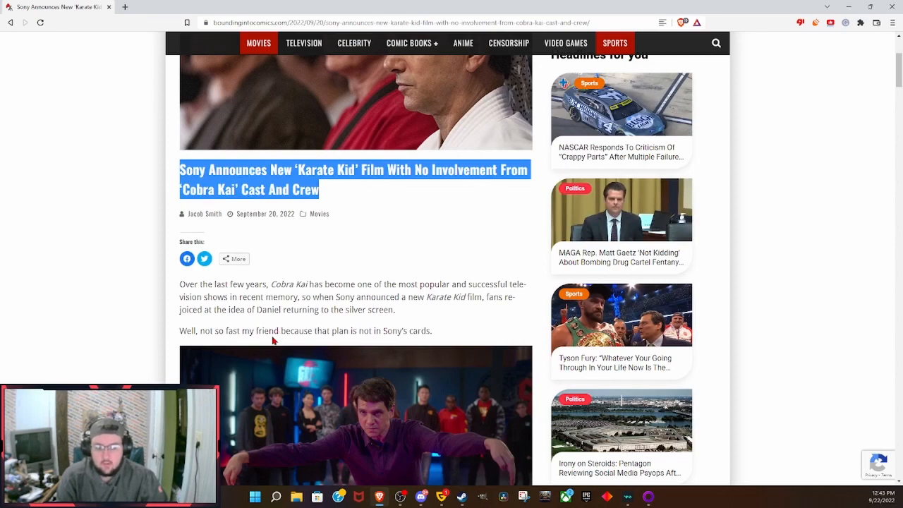
{"action": "scroll", "scroll_direction": "down", "scroll_amount": 3}
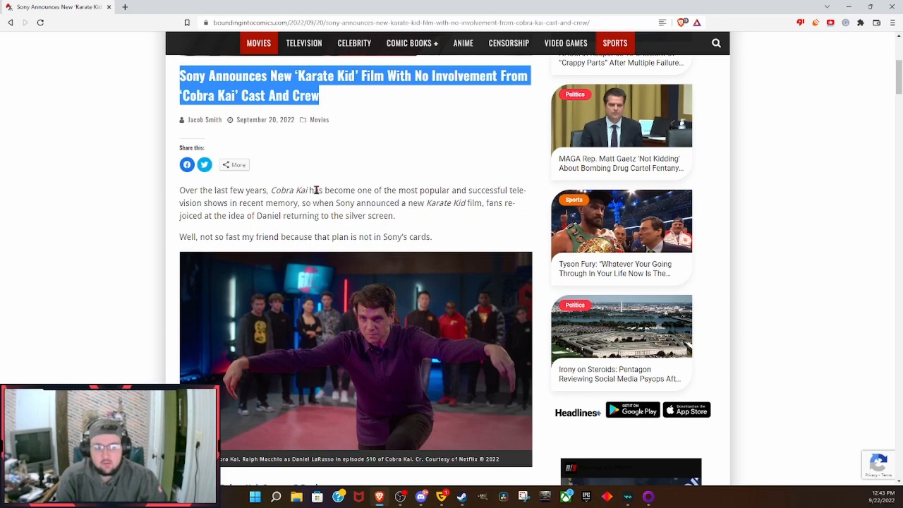
{"action": "mouse_move", "coordinate": [397, 191]}
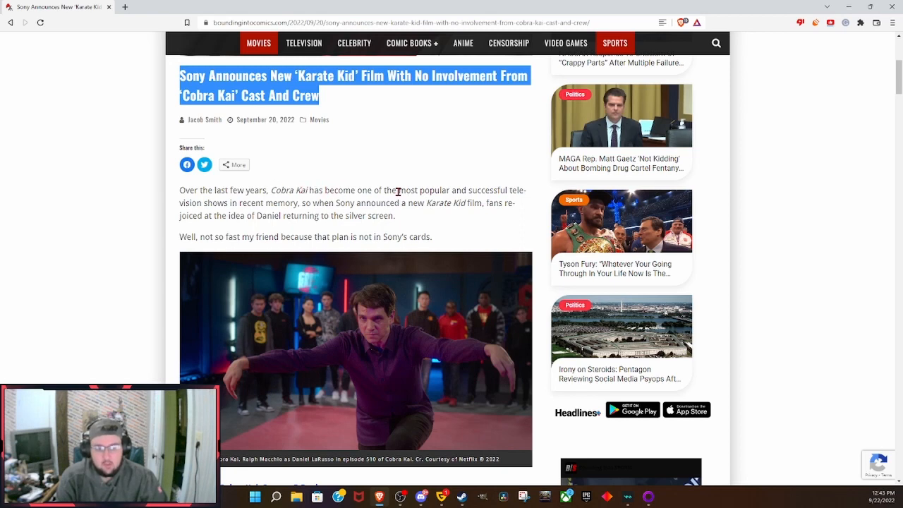
{"action": "mouse_move", "coordinate": [209, 213]}
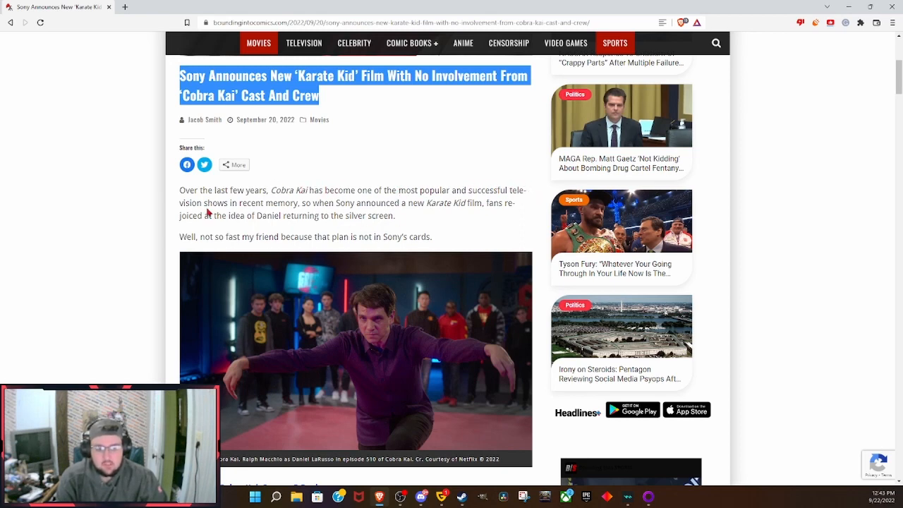
{"action": "mouse_move", "coordinate": [299, 206]}
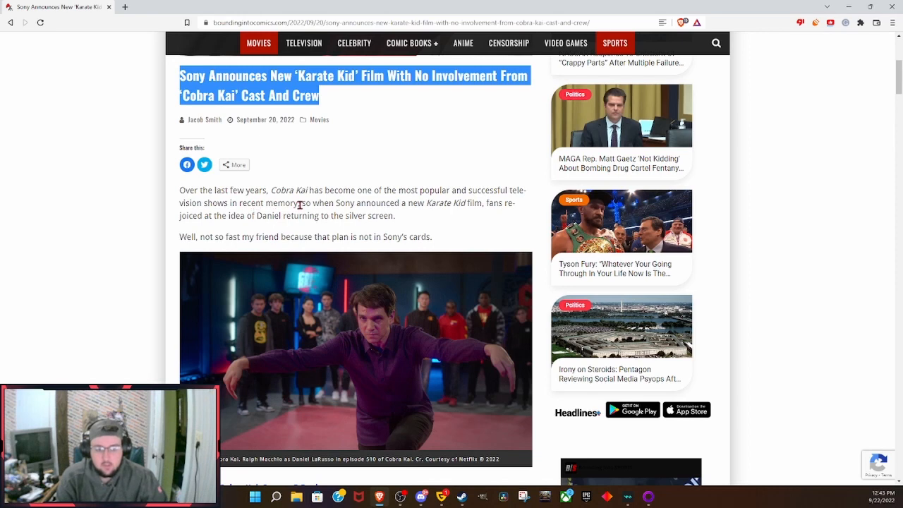
{"action": "mouse_move", "coordinate": [302, 204]}
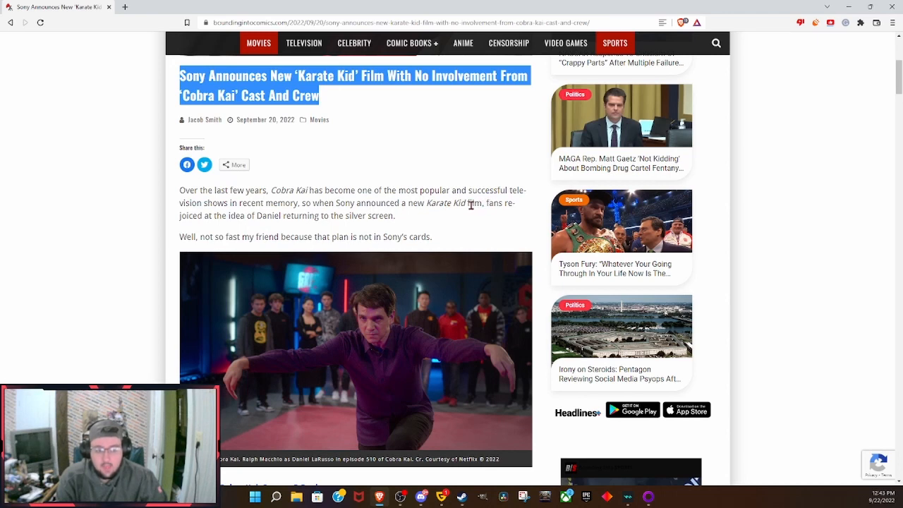
{"action": "mouse_move", "coordinate": [501, 204]}
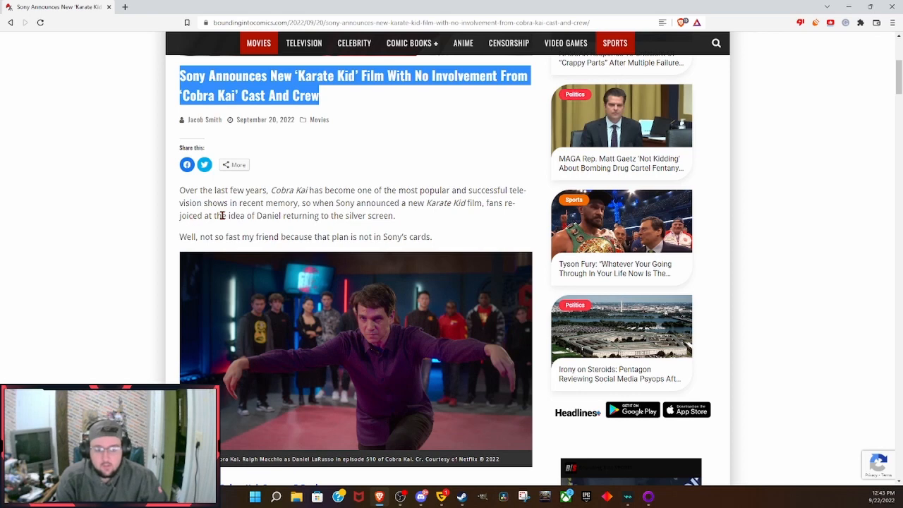
{"action": "mouse_move", "coordinate": [333, 217]}
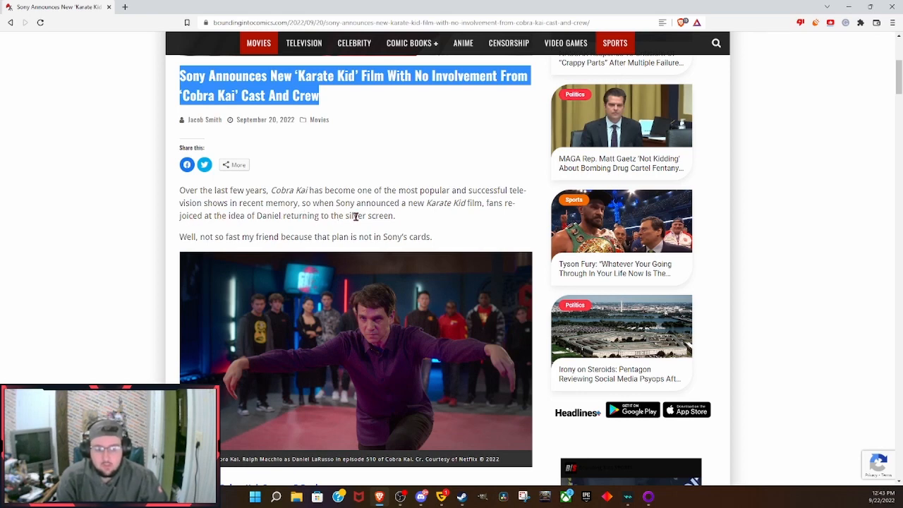
{"action": "scroll", "scroll_direction": "down", "scroll_amount": 3}
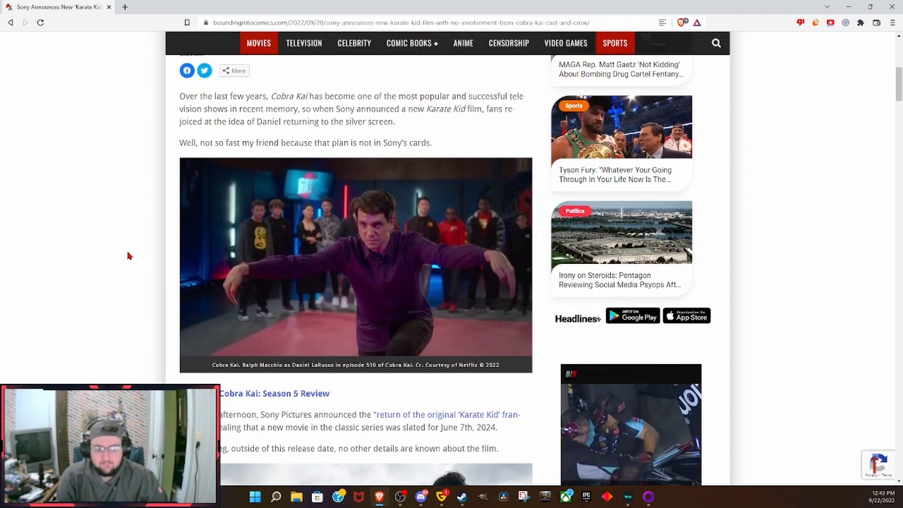
{"action": "scroll", "scroll_direction": "down", "scroll_amount": 3}
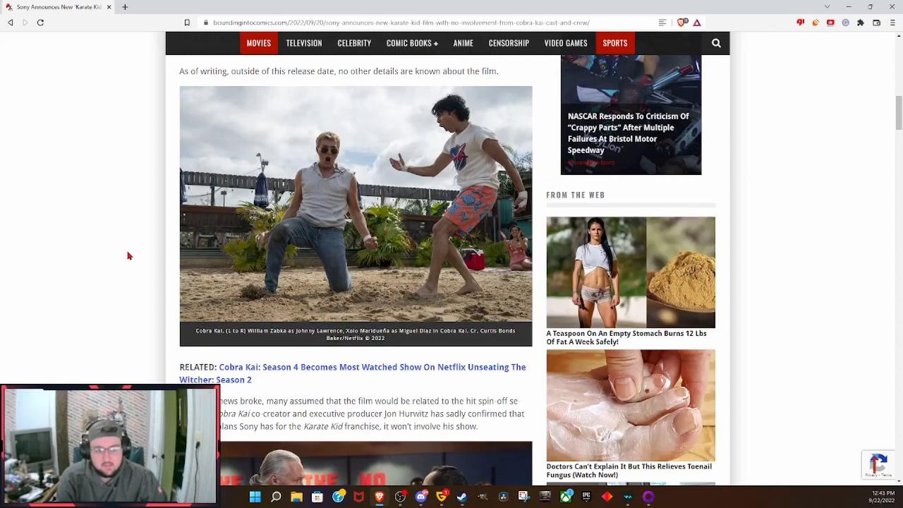
{"action": "scroll", "scroll_direction": "down", "scroll_amount": 3}
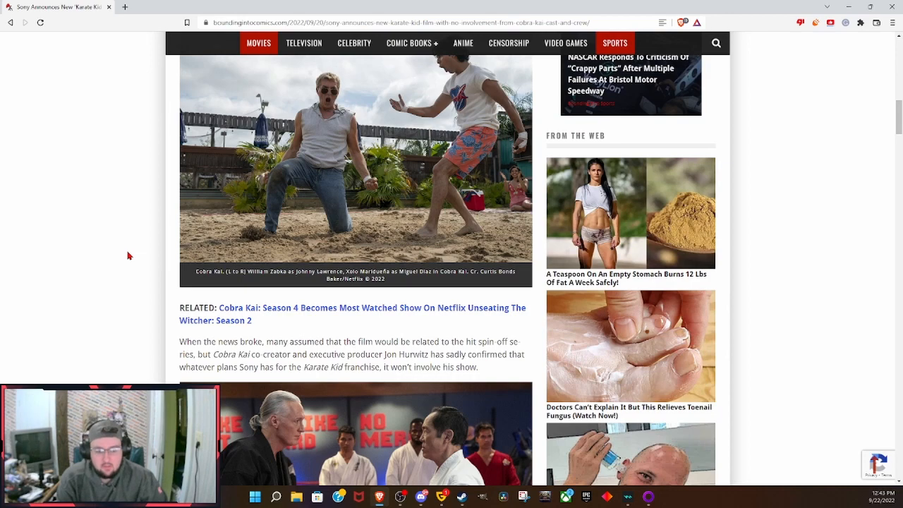
{"action": "scroll", "scroll_direction": "down", "scroll_amount": 3}
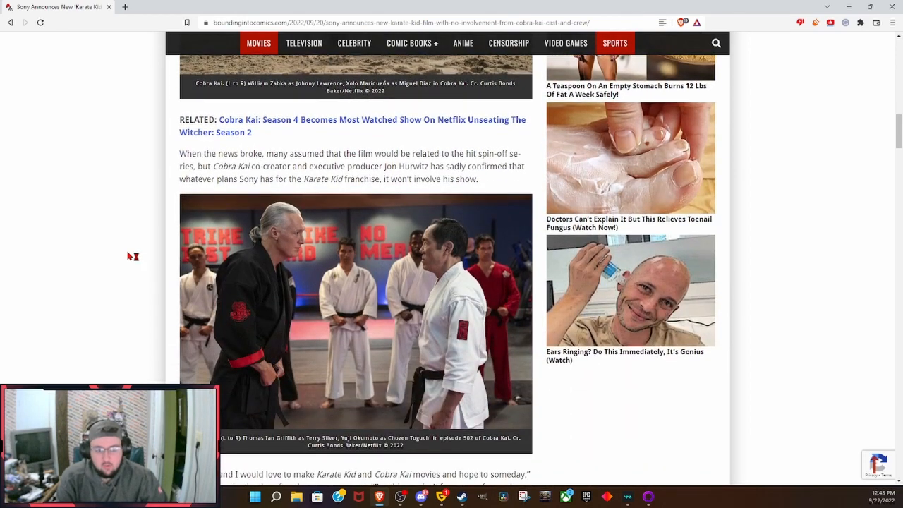
{"action": "scroll", "scroll_direction": "down", "scroll_amount": 3}
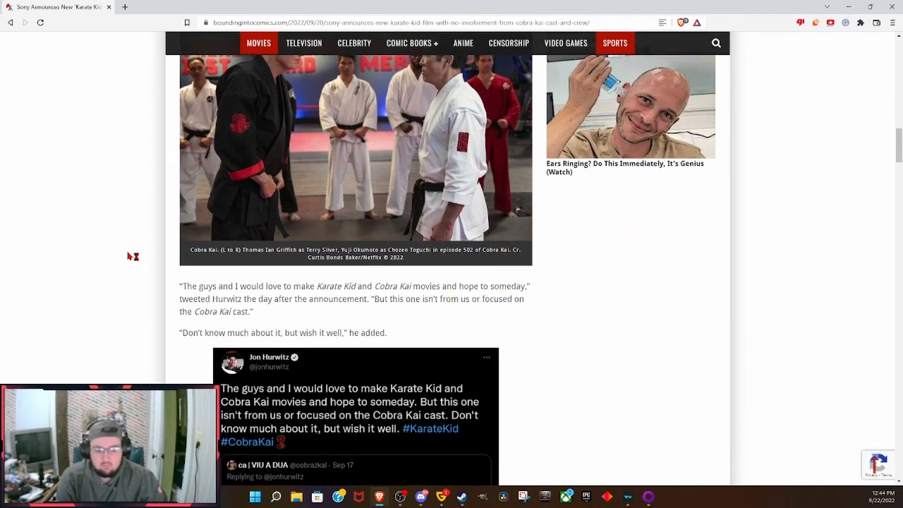
{"action": "scroll", "scroll_direction": "down", "scroll_amount": 3}
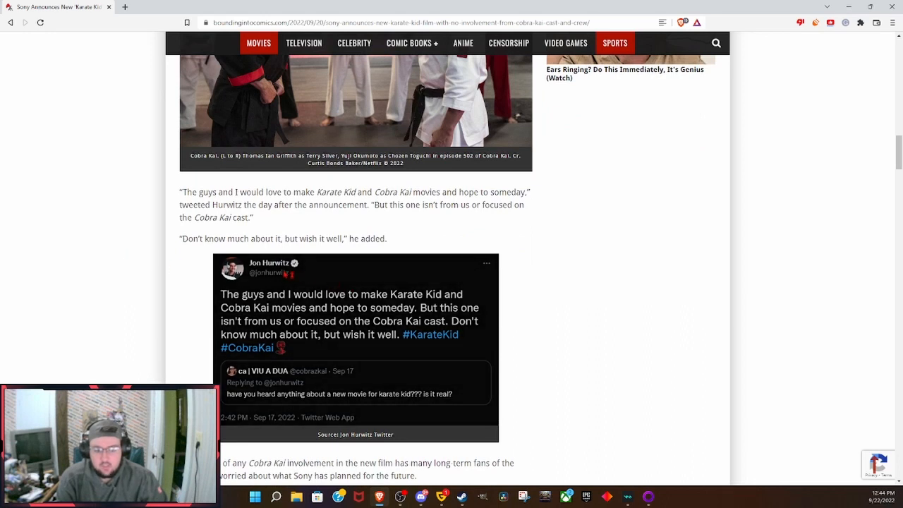
{"action": "mouse_move", "coordinate": [188, 305]}
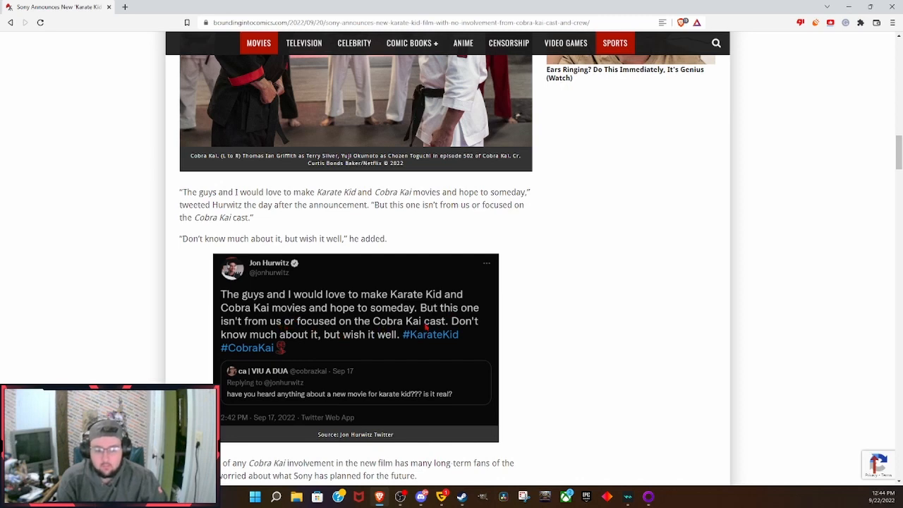
{"action": "mouse_move", "coordinate": [334, 344]}
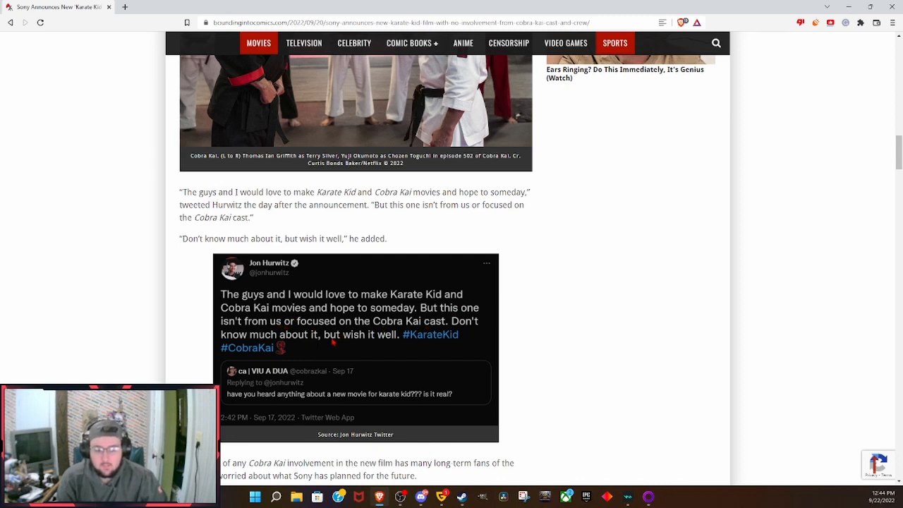
{"action": "mouse_move", "coordinate": [423, 361]}
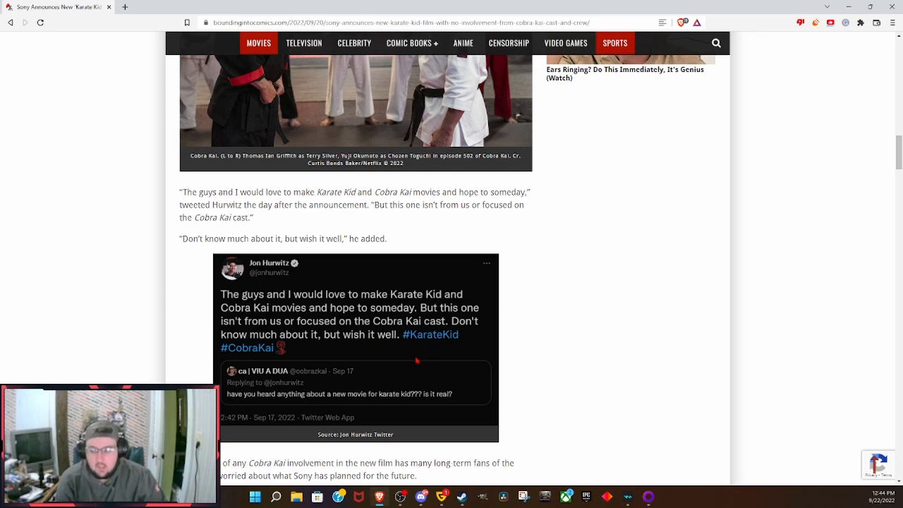
{"action": "scroll", "scroll_direction": "down", "scroll_amount": 3}
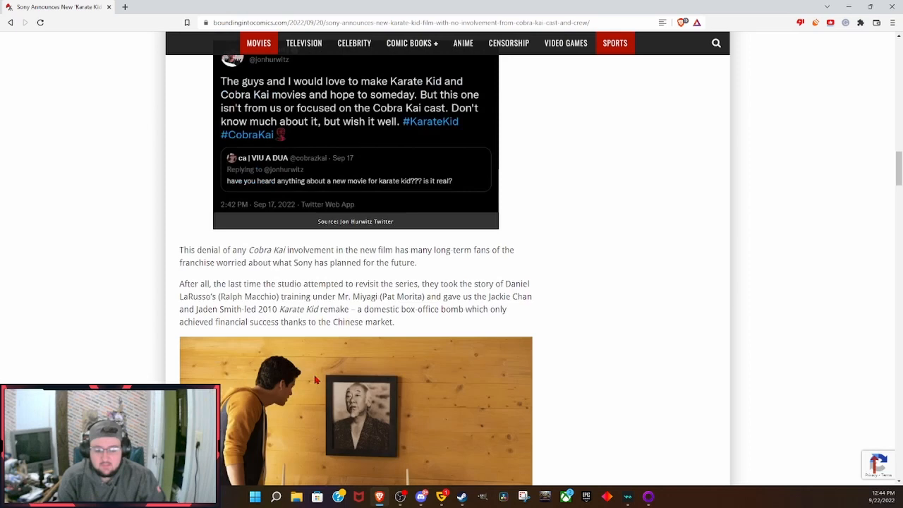
{"action": "scroll", "scroll_direction": "down", "scroll_amount": 3}
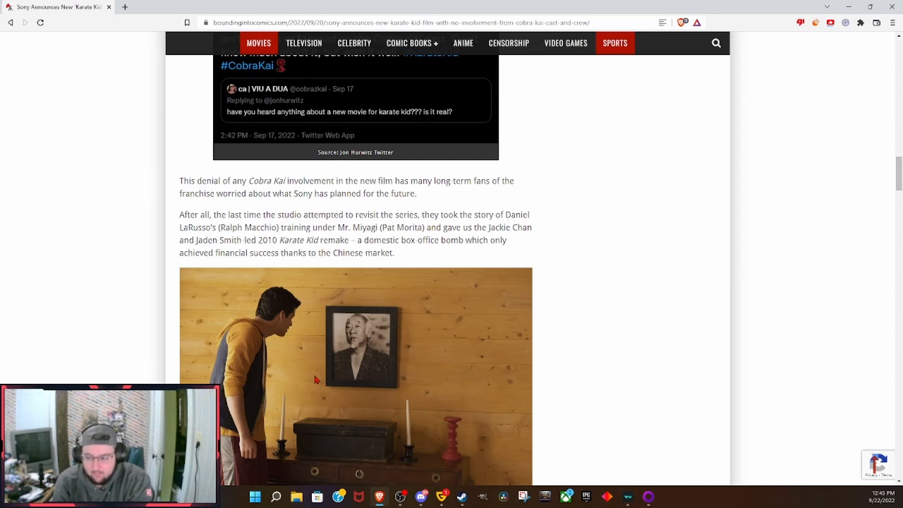
{"action": "scroll", "scroll_direction": "down", "scroll_amount": 3}
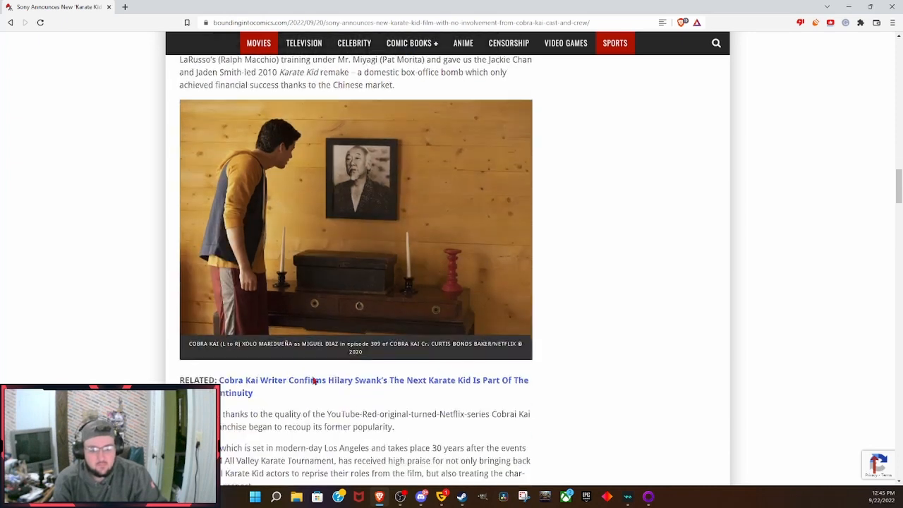
{"action": "scroll", "scroll_direction": "down", "scroll_amount": 3}
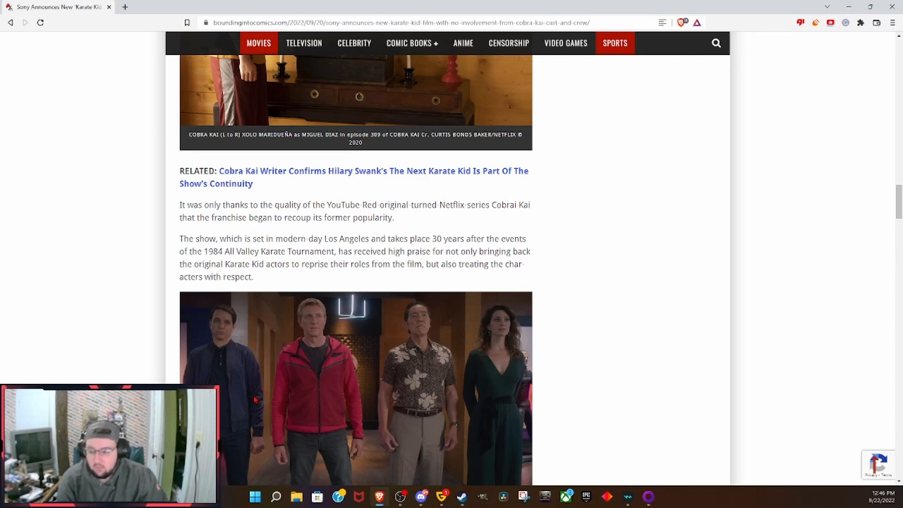
{"action": "scroll", "scroll_direction": "down", "scroll_amount": 3}
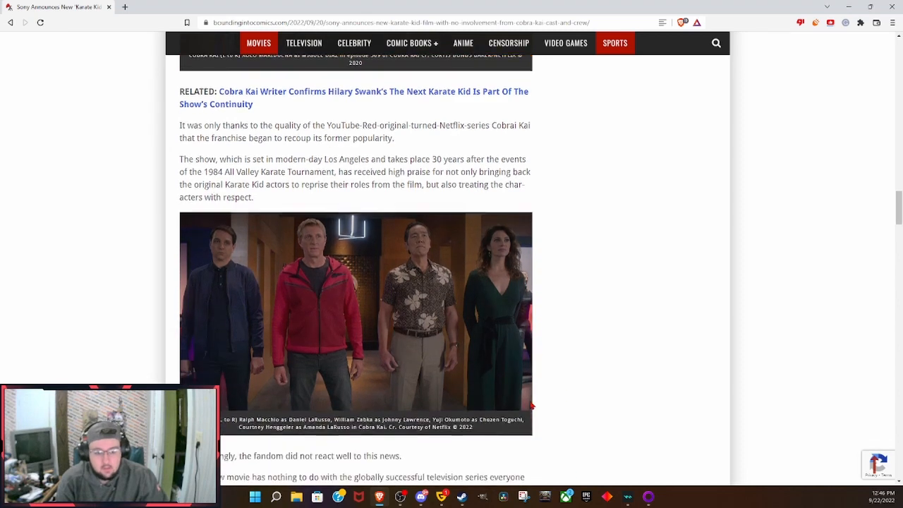
{"action": "scroll", "scroll_direction": "down", "scroll_amount": 3}
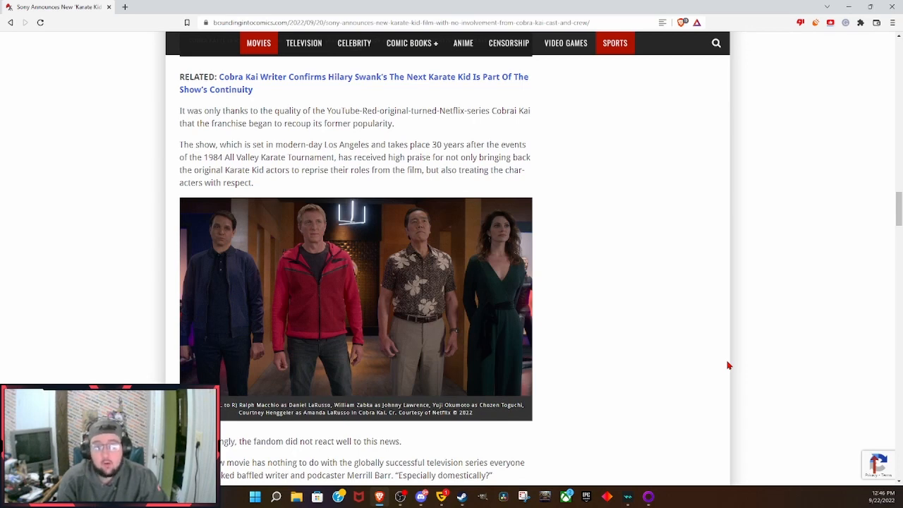
{"action": "mouse_move", "coordinate": [727, 407]}
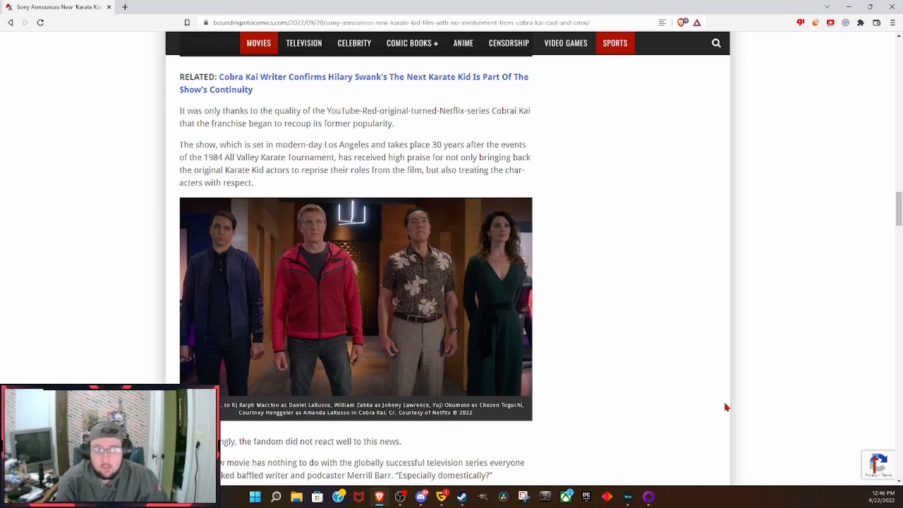
{"action": "mouse_move", "coordinate": [719, 405]}
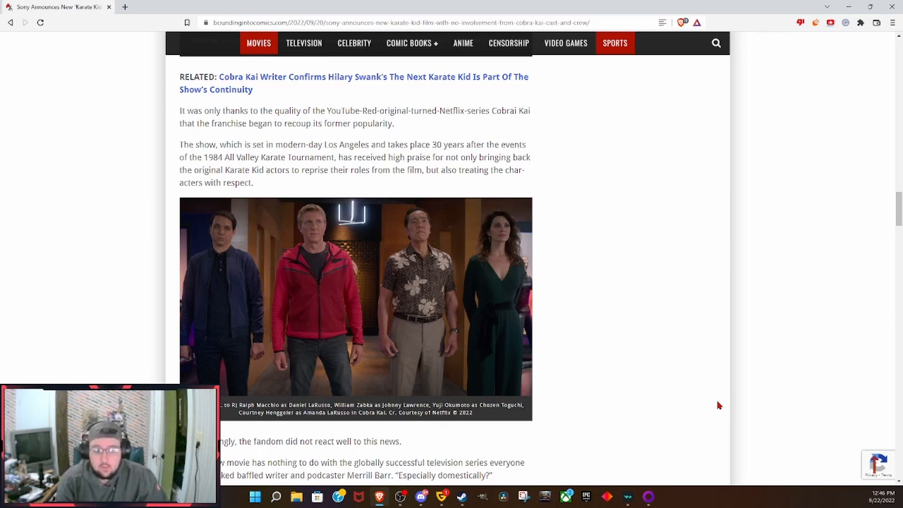